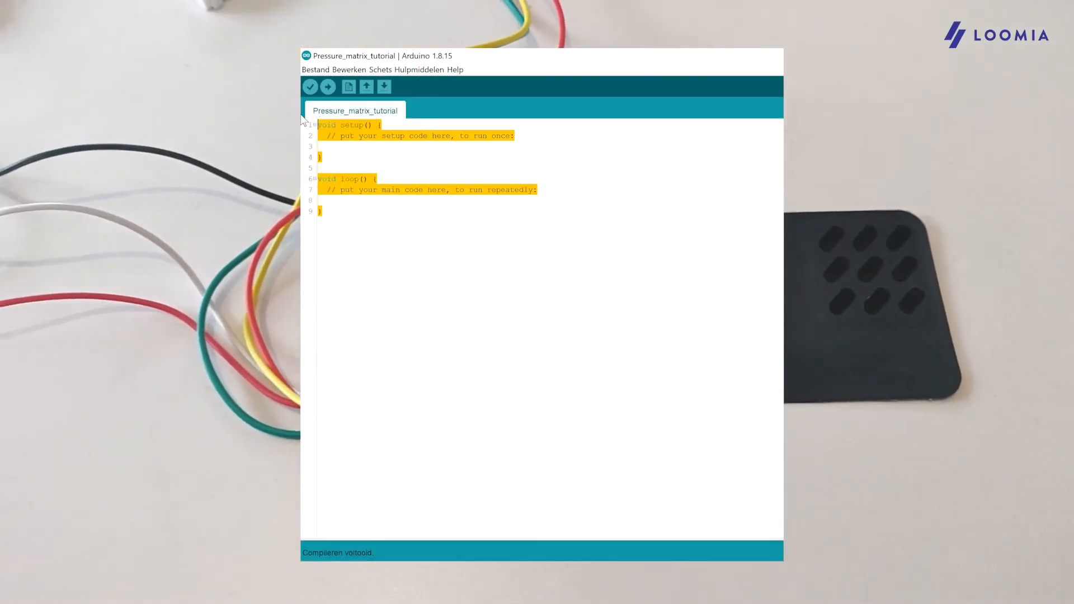
Compile the pasted pressure-matrix sketch with Verify to check for errors.
{"action": "scroll", "scroll_direction": "down", "scroll_amount": 3}
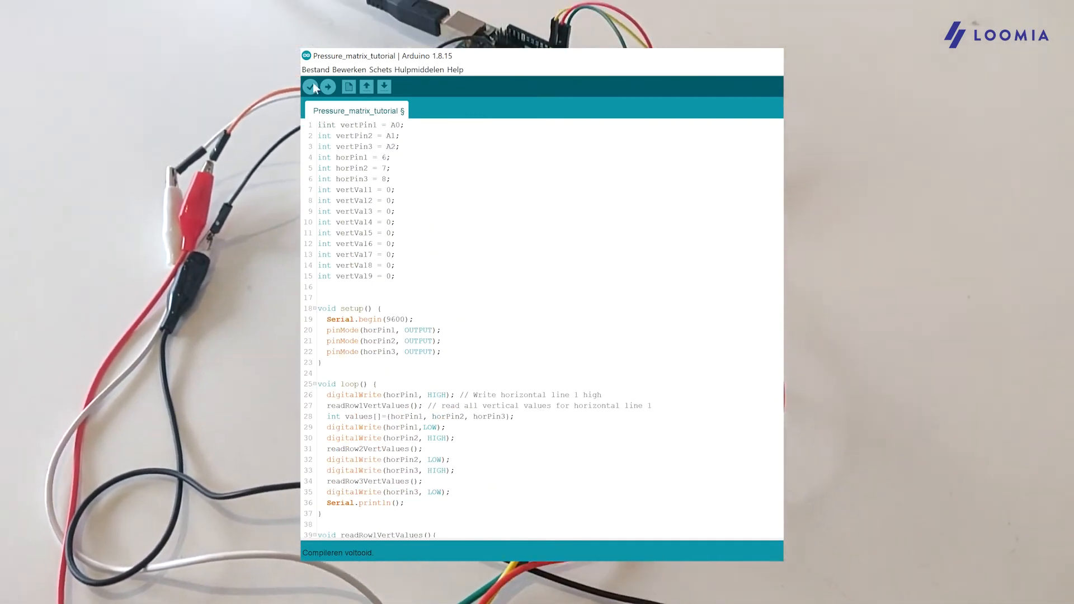
{"action": "left_click", "coordinate": [328, 87]}
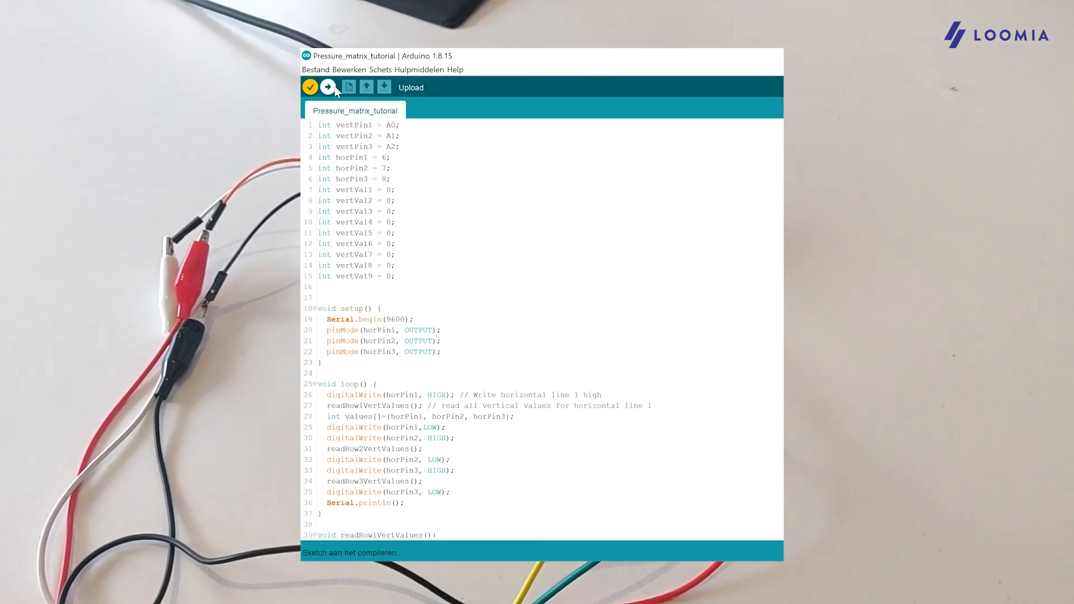